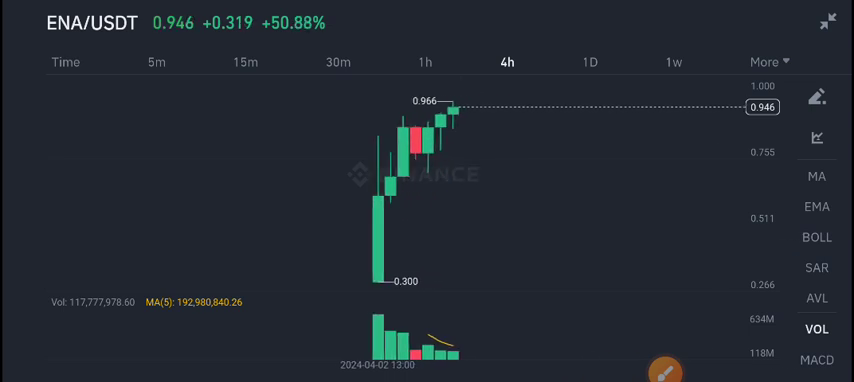
# Bring up the chart drawing tools palette on the ENA/USDT 4h chart
pyautogui.click(816, 98)
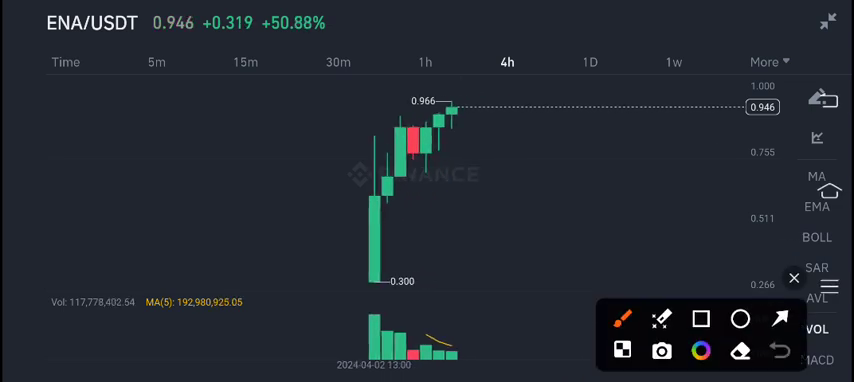